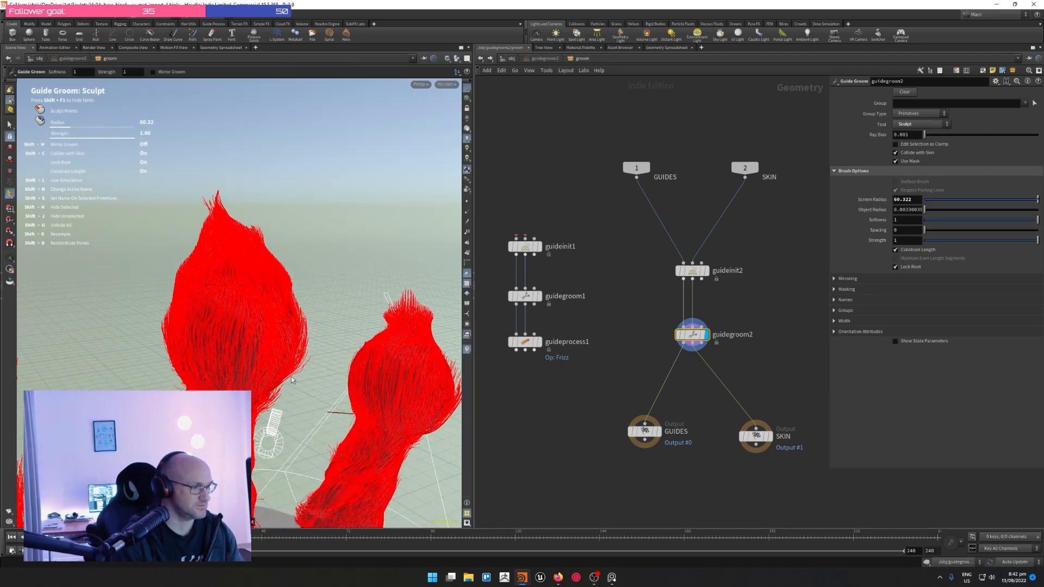
drag(291, 379, 303, 304)
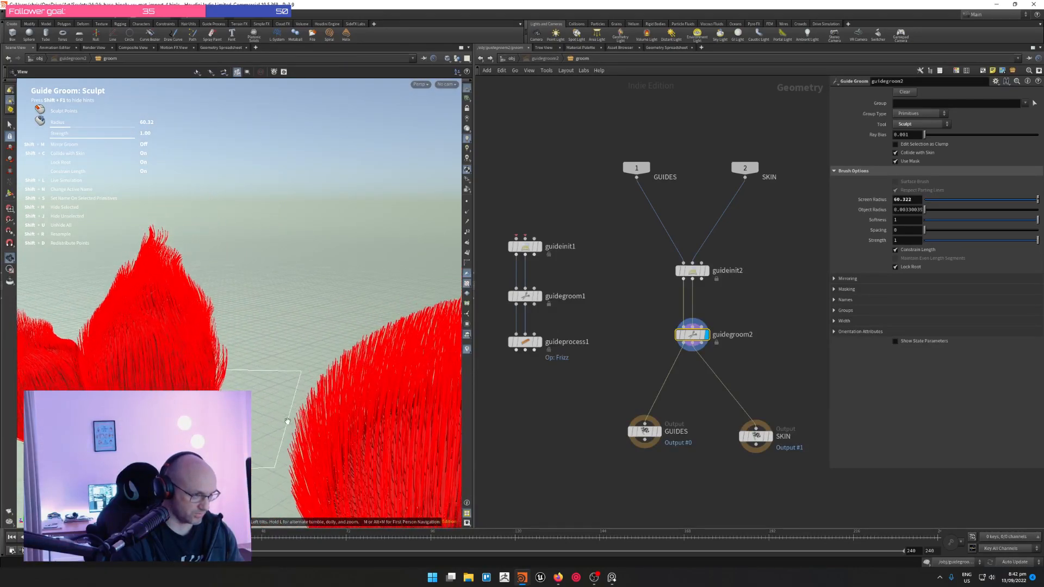
drag(286, 420, 280, 413)
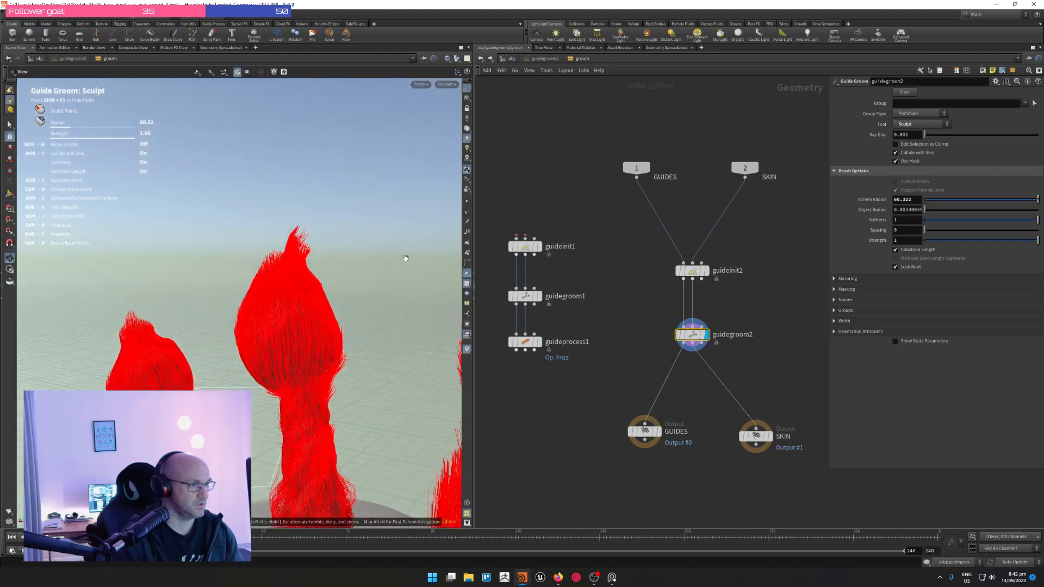
drag(404, 257, 306, 280)
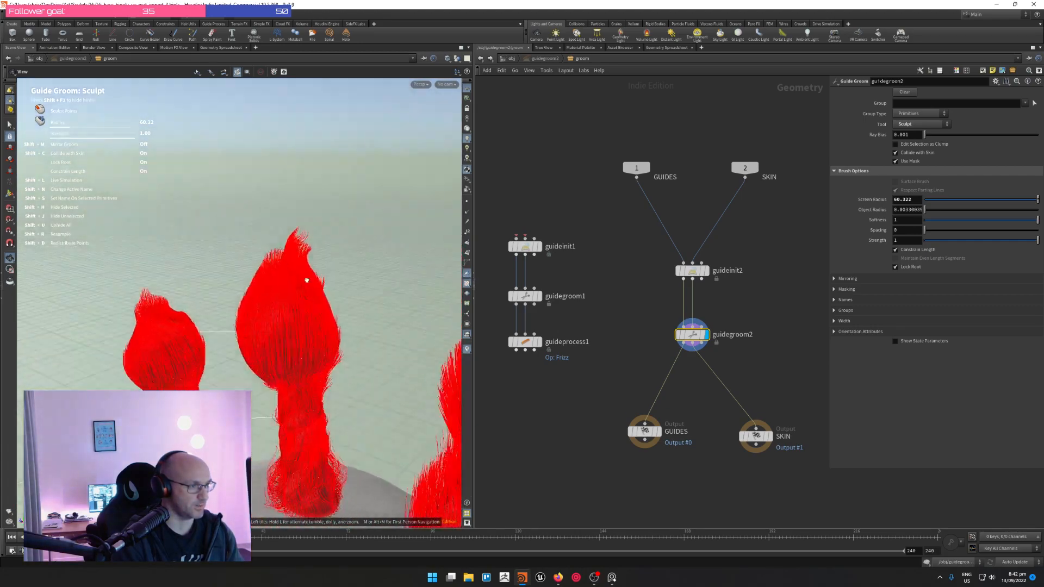